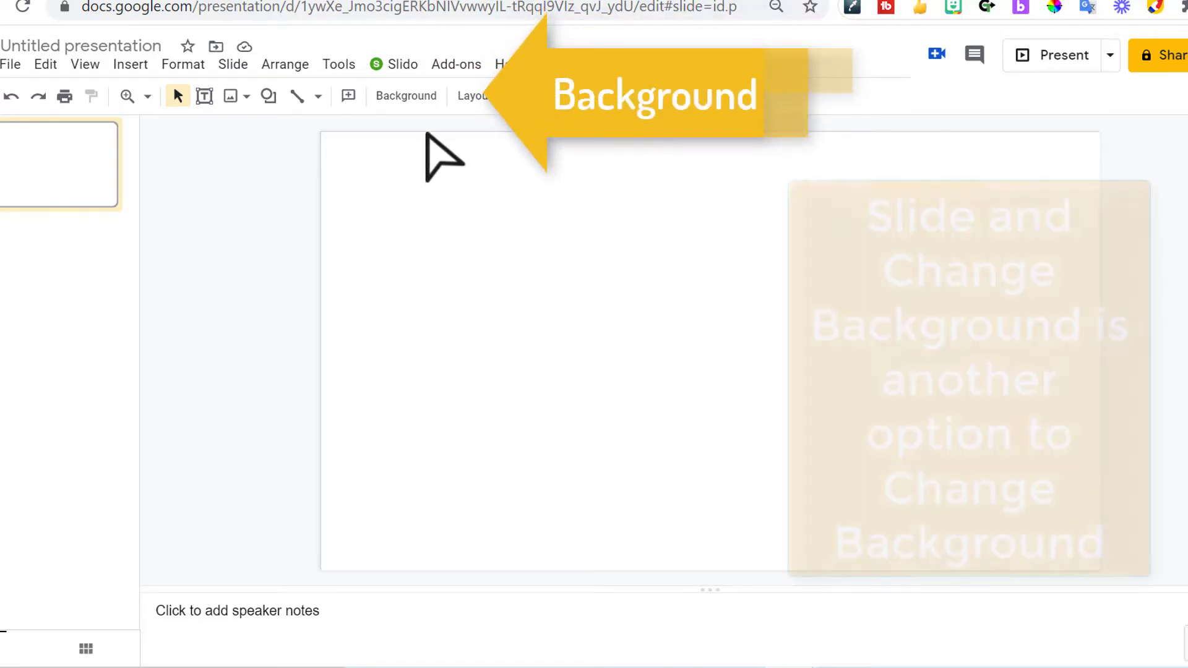
Set the slide background to the photo of open arched doors overlooking palm trees and sea
{"action": "left_click", "coordinate": [405, 96]}
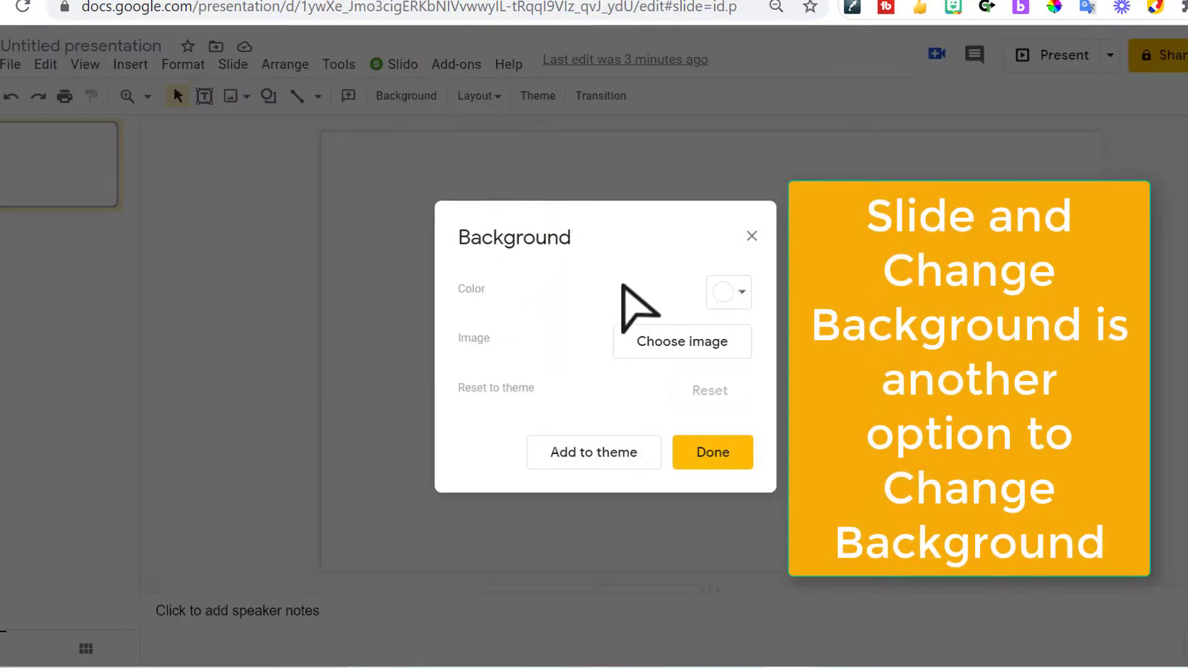
{"action": "left_click", "coordinate": [681, 342]}
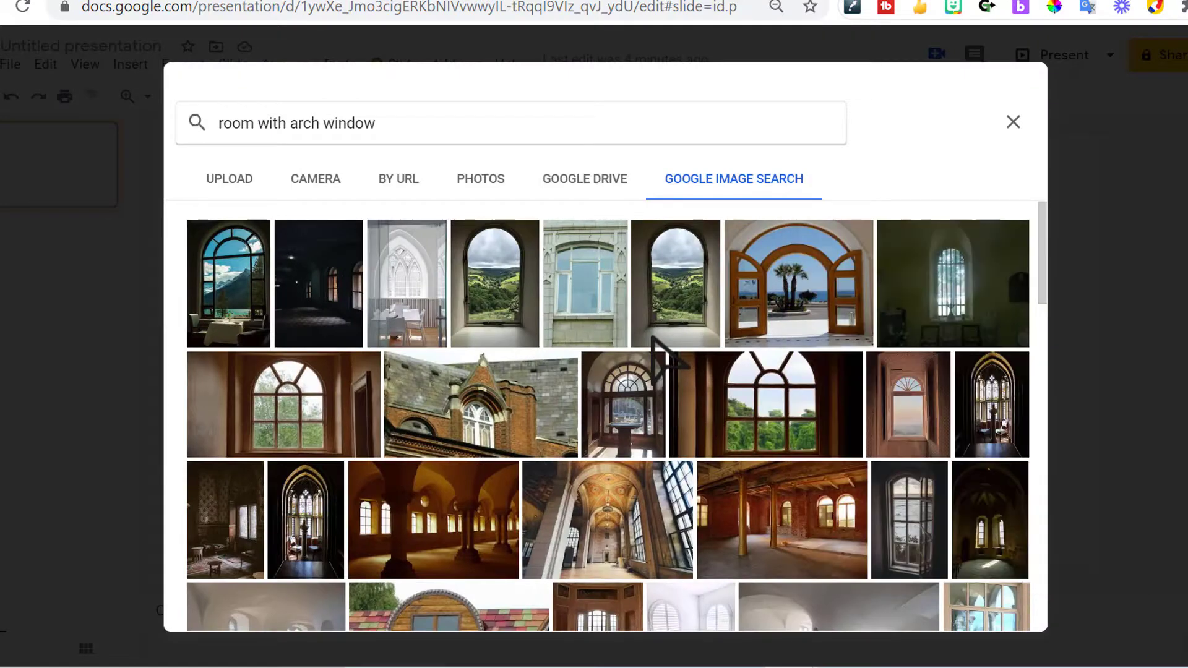
{"action": "mouse_move", "coordinate": [362, 155]}
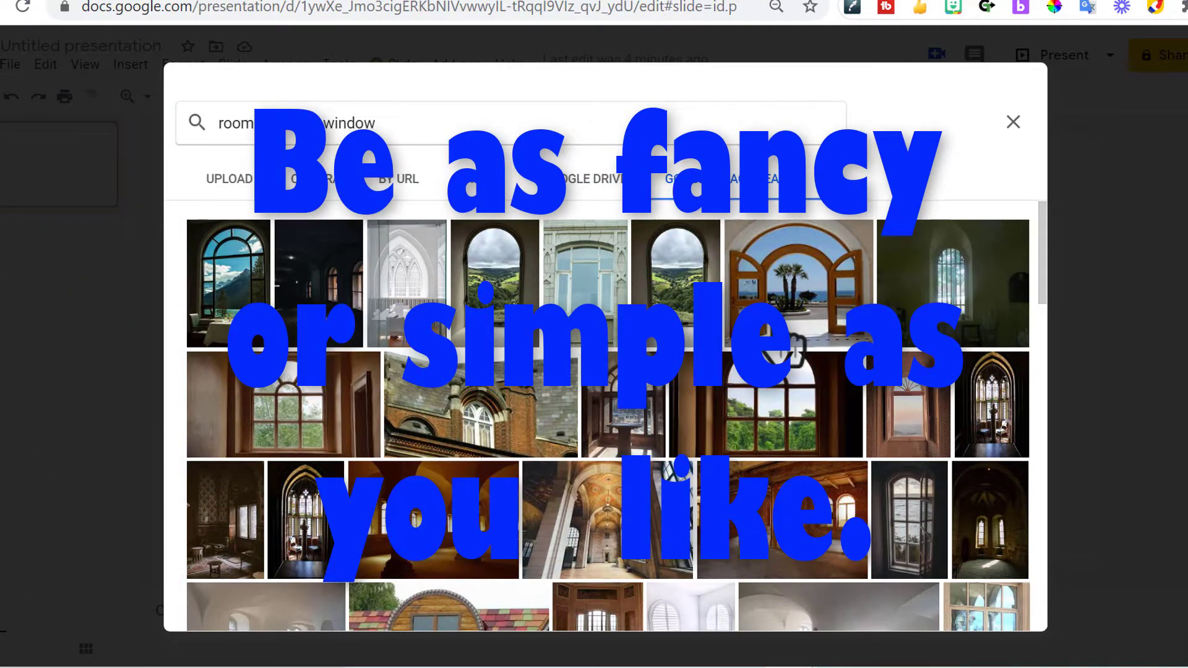
{"action": "left_click", "coordinate": [797, 282]}
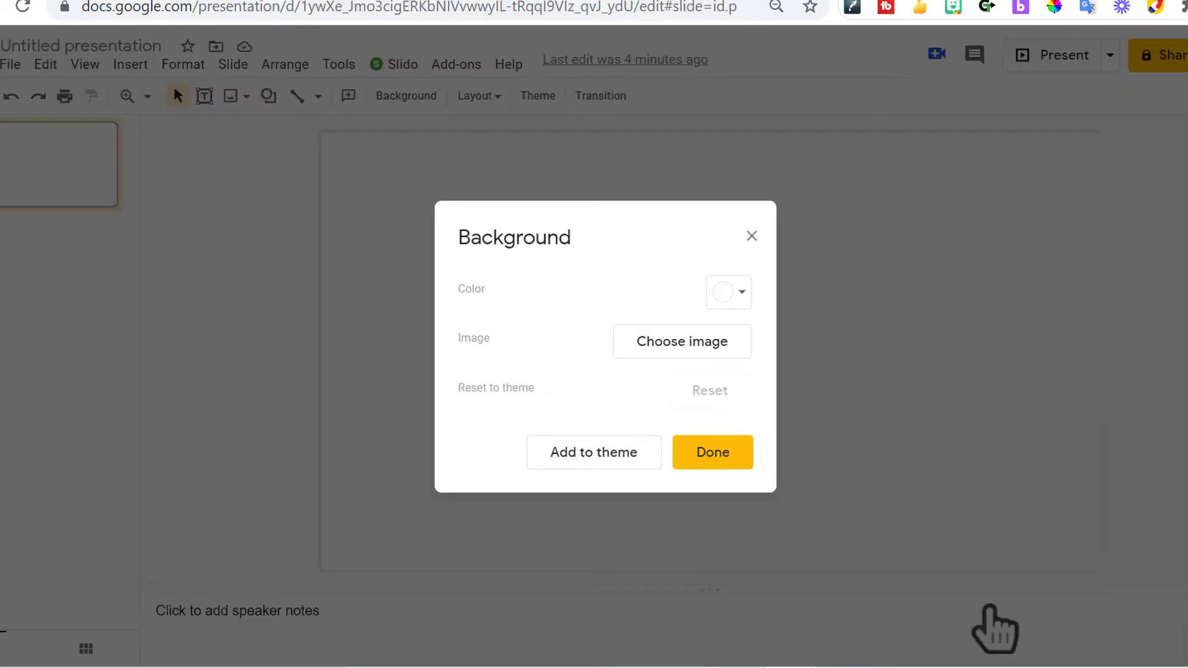
{"action": "left_click", "coordinate": [711, 452]}
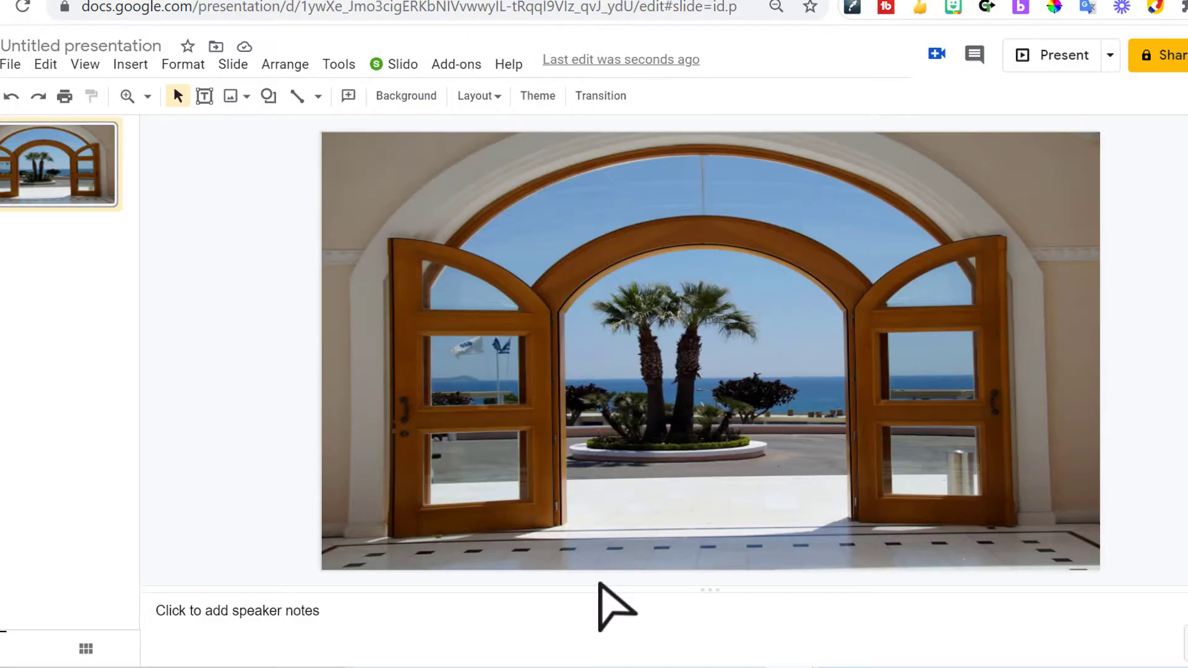
{"action": "mouse_move", "coordinate": [450, 499]}
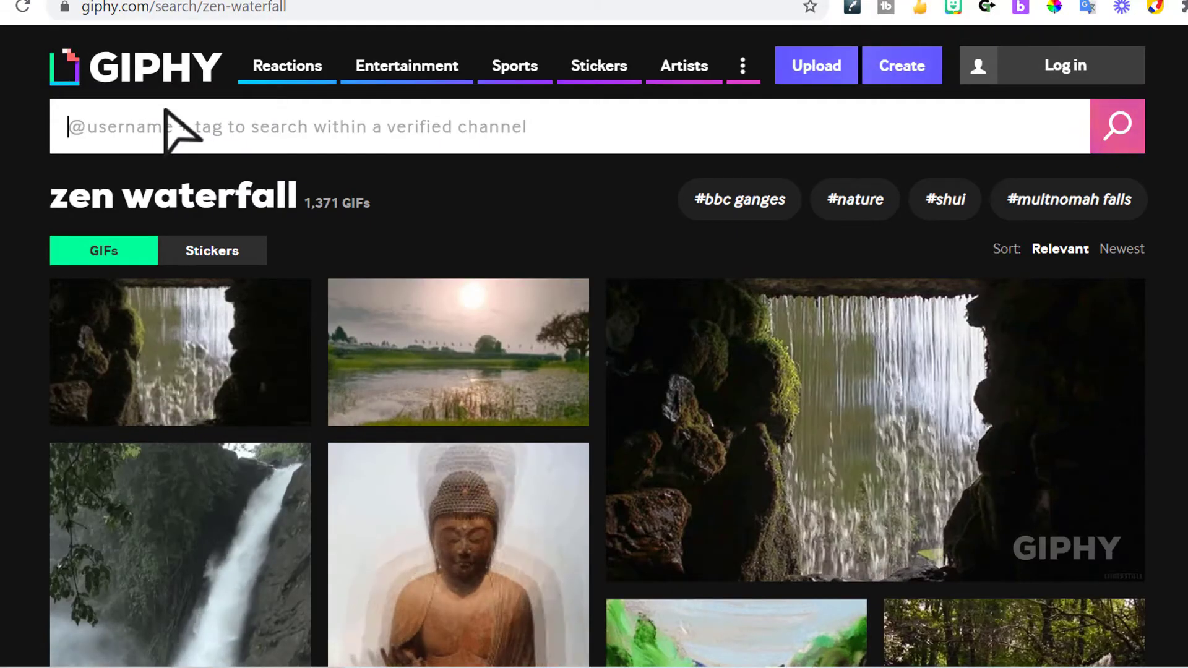
Search Giphy stickers for 'whales' and copy the link to the two blue whales sticker
{"action": "type", "text": "whales"}
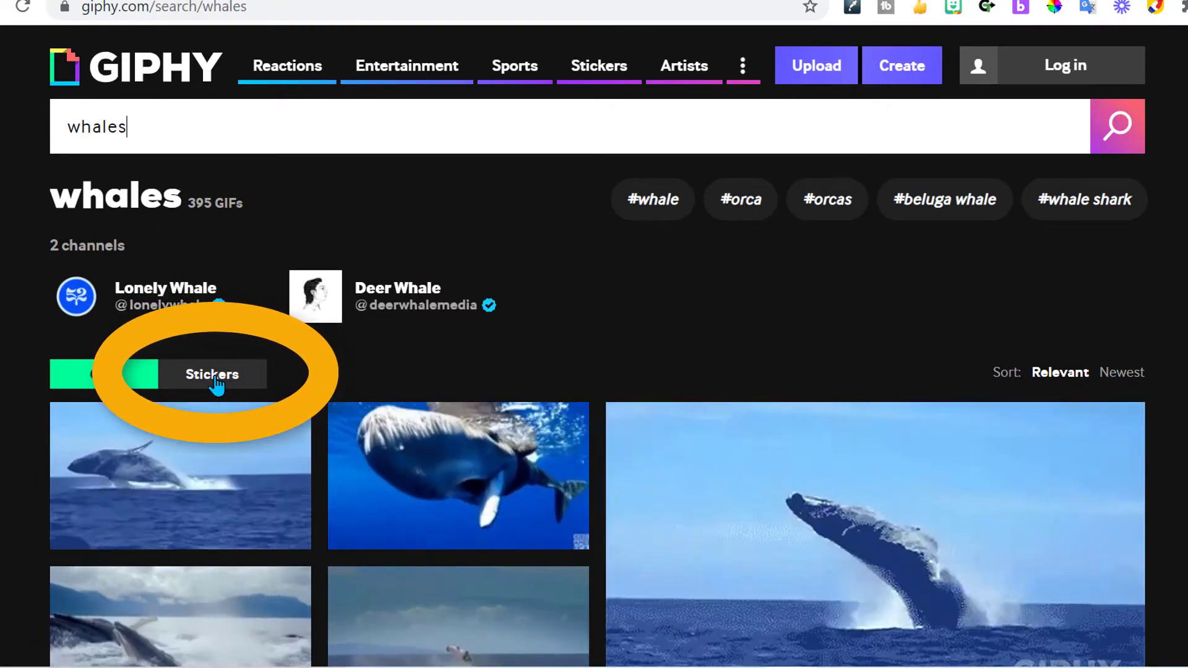
{"action": "left_click", "coordinate": [213, 374]}
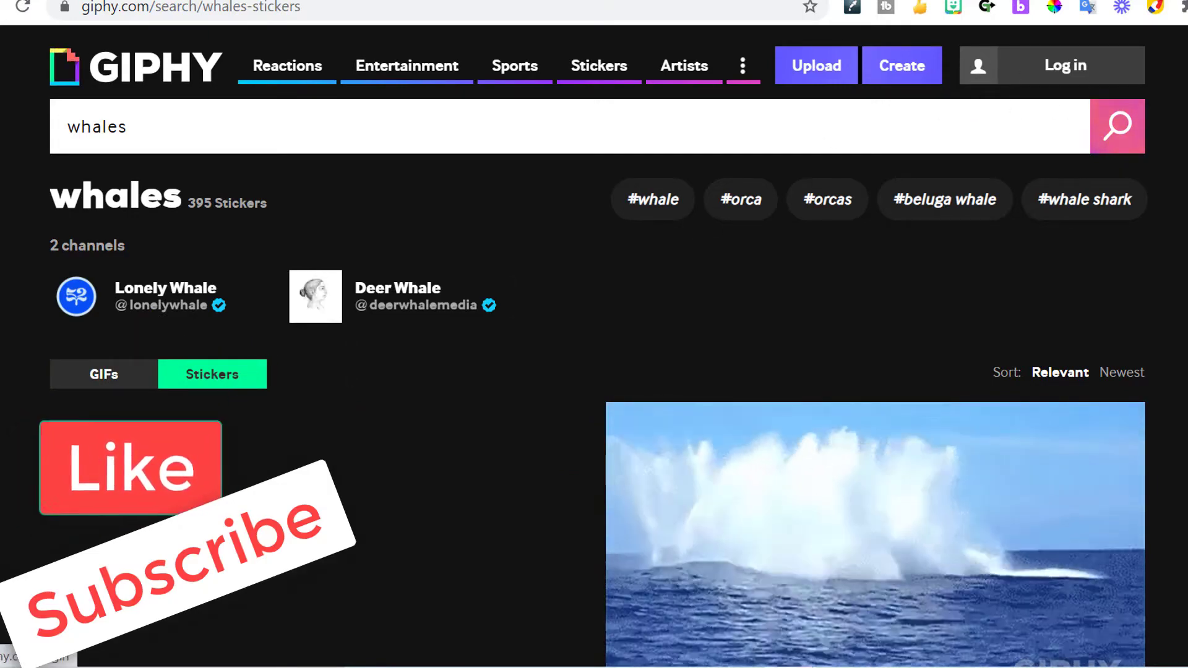
{"action": "scroll", "scroll_direction": "down", "scroll_amount": 3}
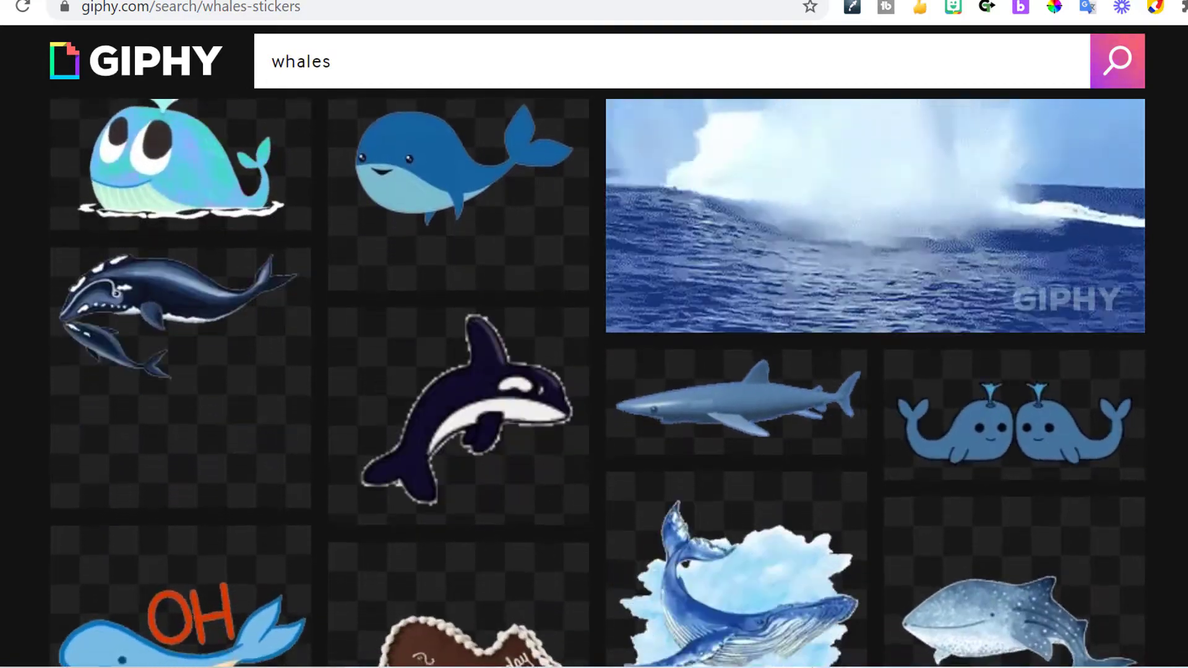
{"action": "scroll", "scroll_direction": "down", "scroll_amount": 3}
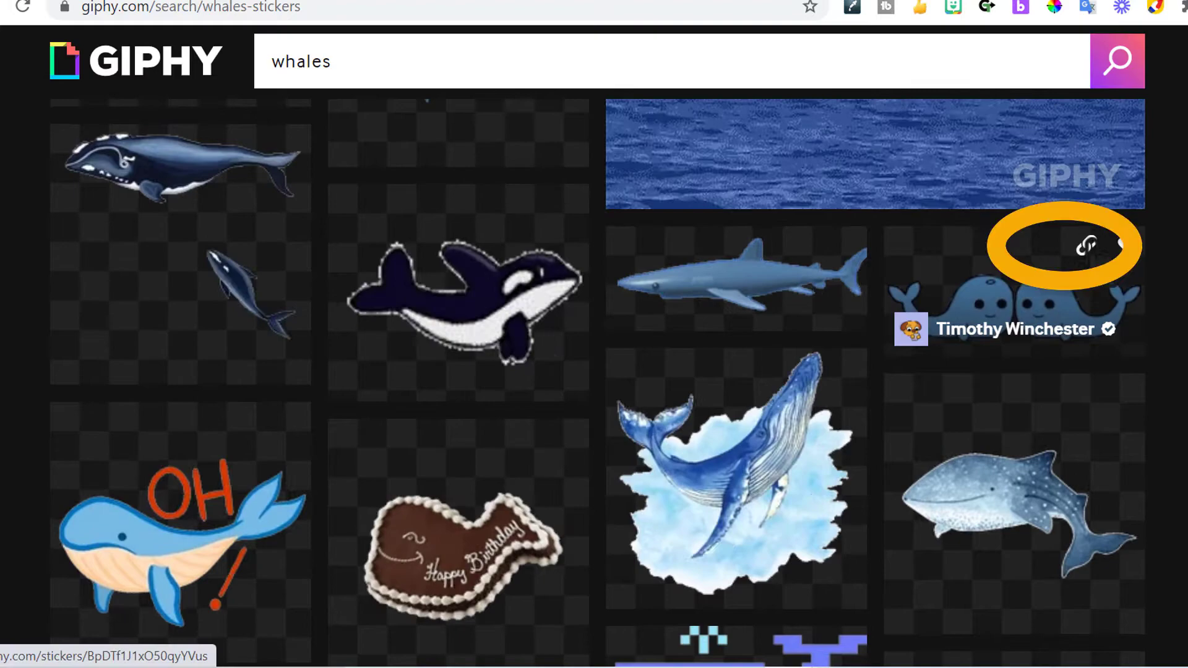
{"action": "left_click", "coordinate": [1086, 244]}
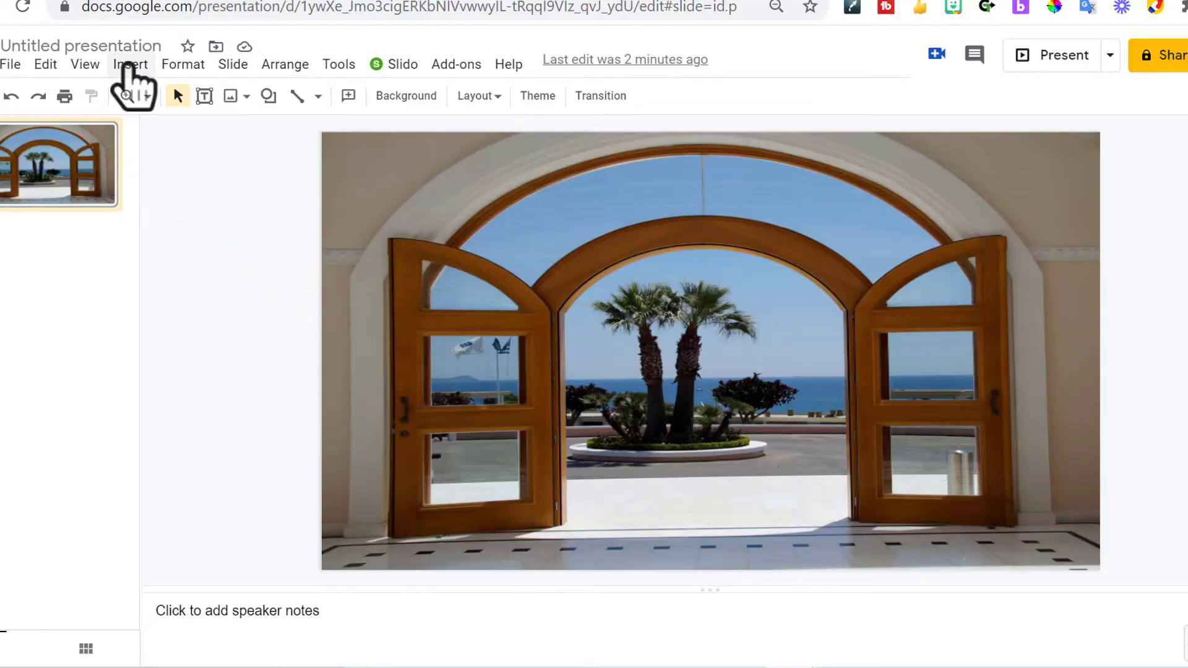
Insert the two whales sticker into the slide from its Giphy URL
{"action": "left_click", "coordinate": [129, 63]}
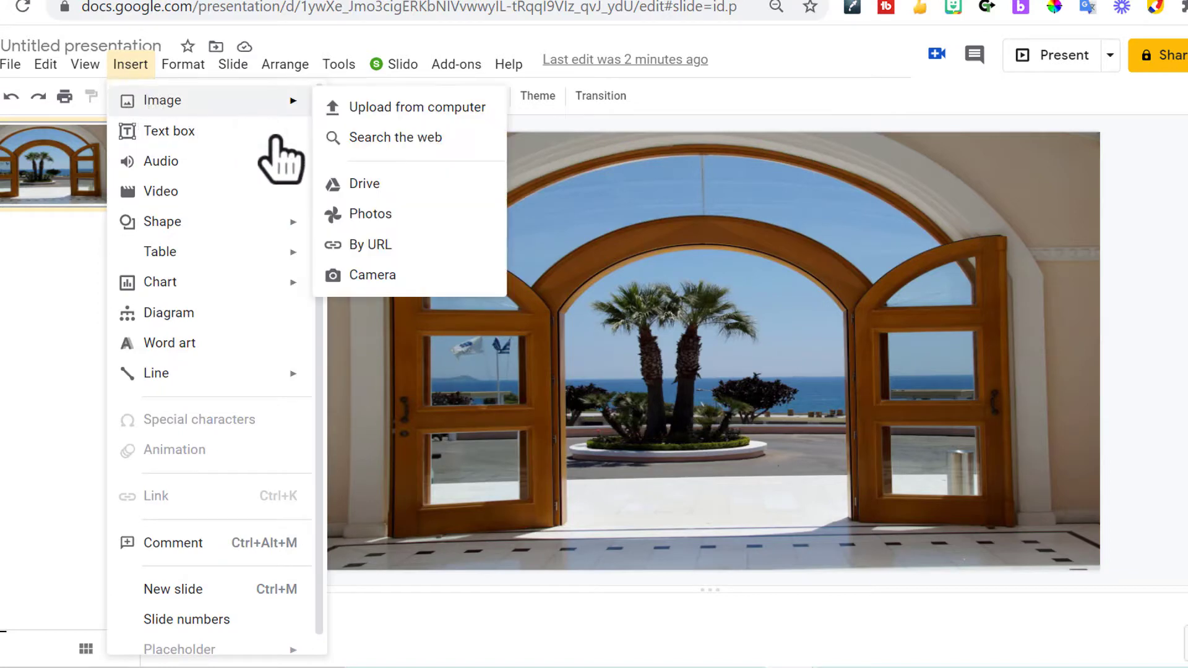
{"action": "mouse_move", "coordinate": [369, 244]}
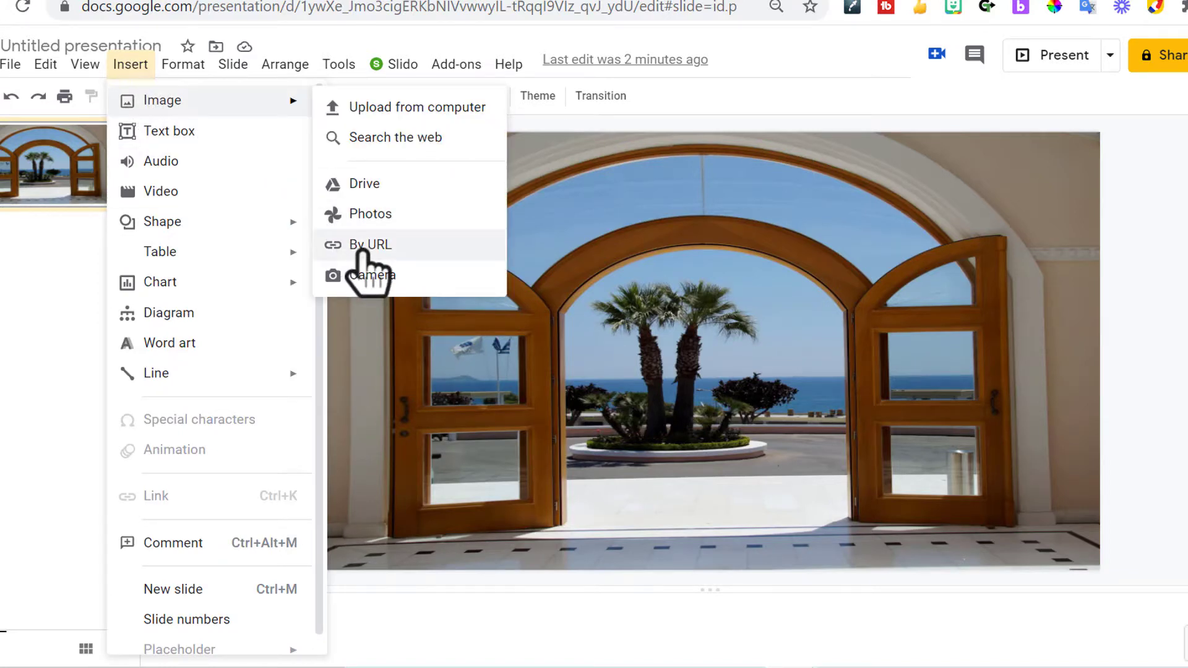
{"action": "left_click", "coordinate": [370, 243]}
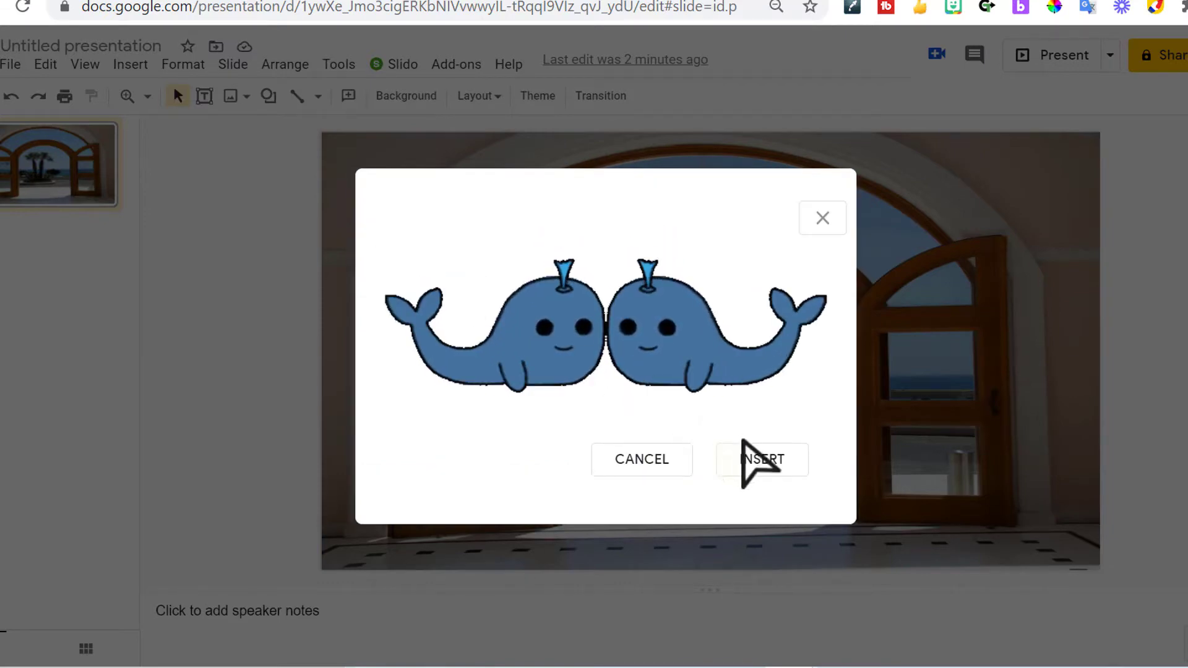
{"action": "left_click", "coordinate": [761, 459]}
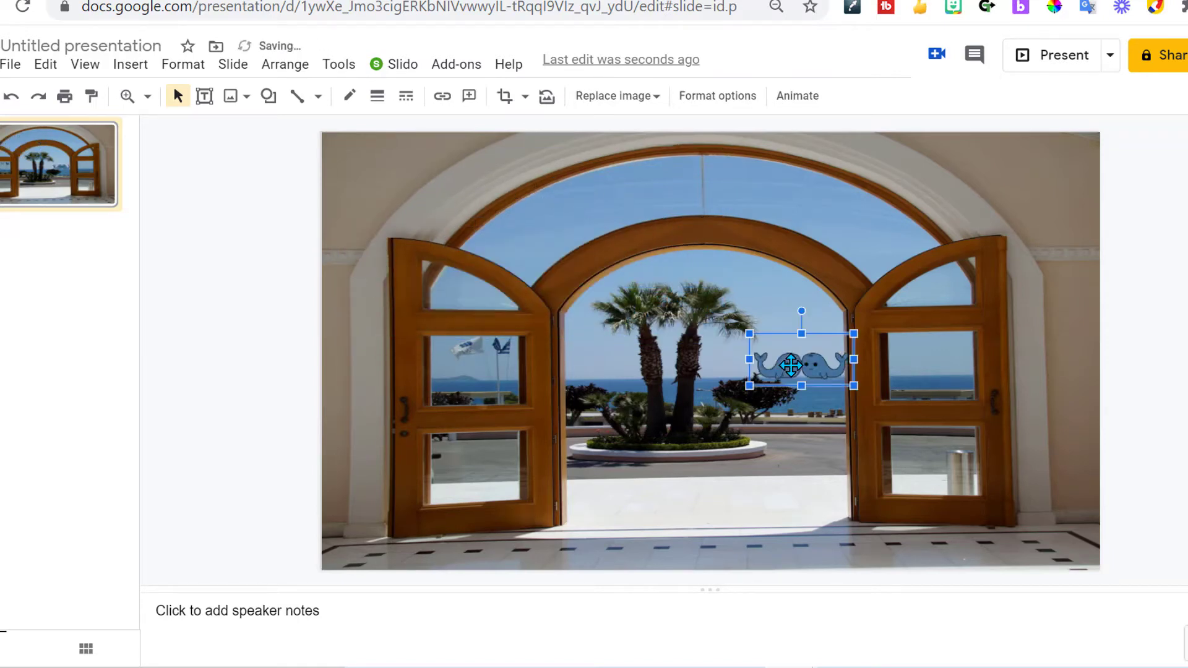
Position the whales sticker in the archway beside the palm trees
{"action": "left_click_drag", "start_coordinate": [792, 366], "coordinate": [802, 364]}
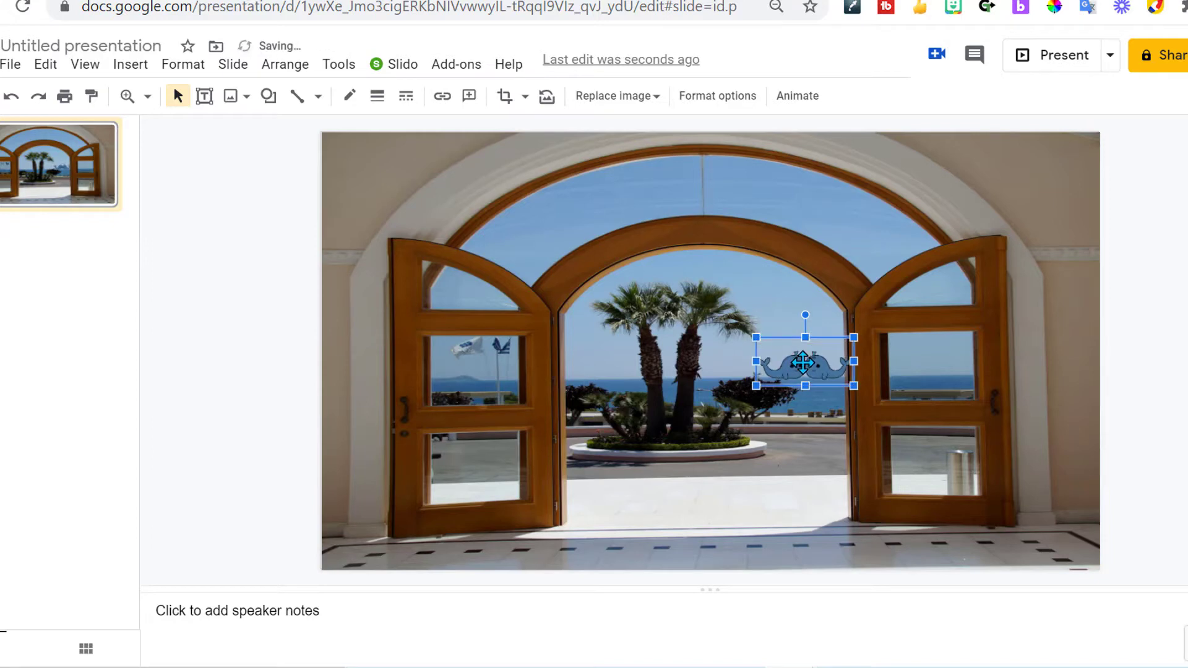
{"action": "left_click_drag", "start_coordinate": [804, 362], "coordinate": [796, 364]}
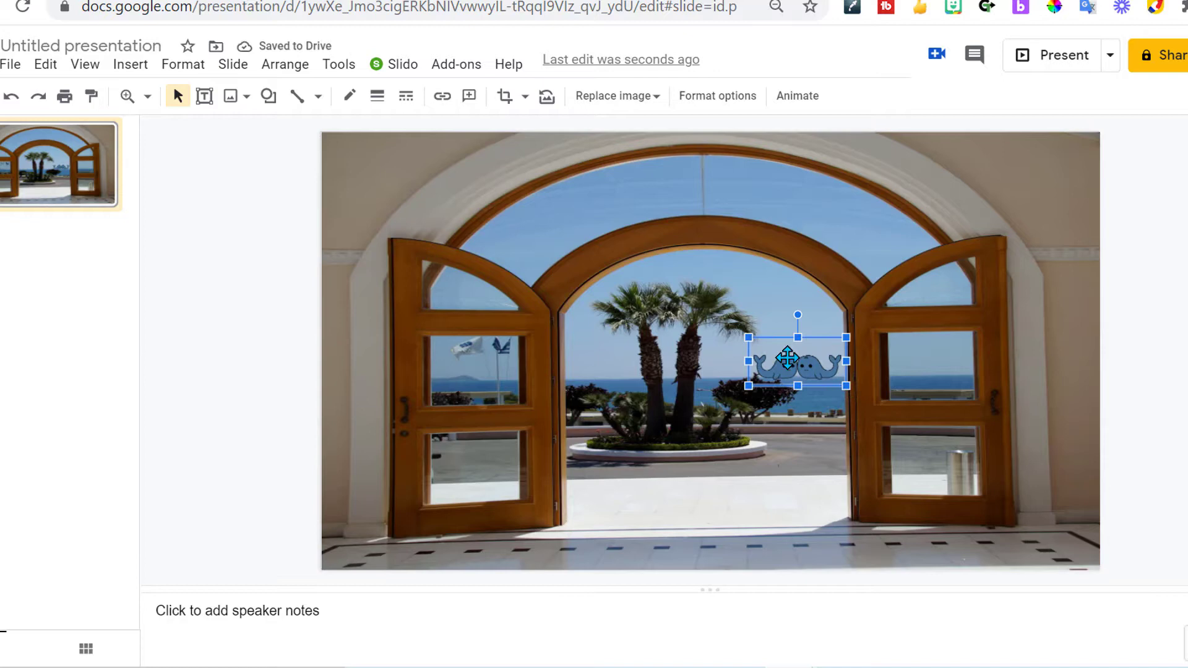
{"action": "left_click_drag", "start_coordinate": [796, 362], "coordinate": [796, 350]}
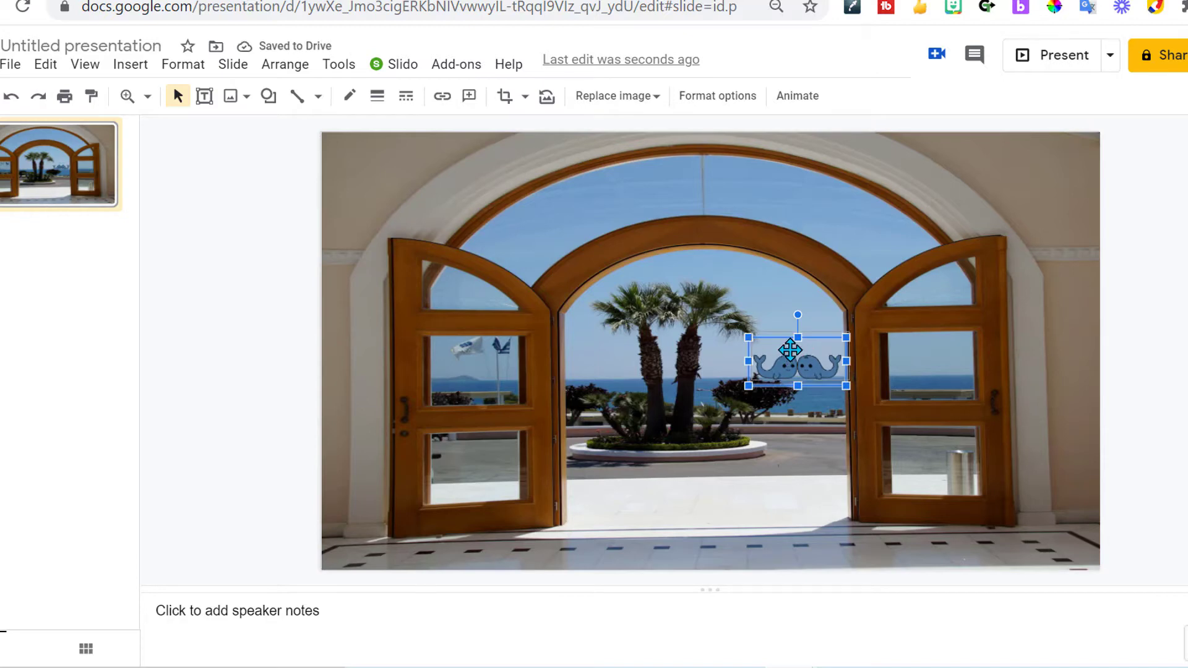
{"action": "left_click", "coordinate": [812, 455]}
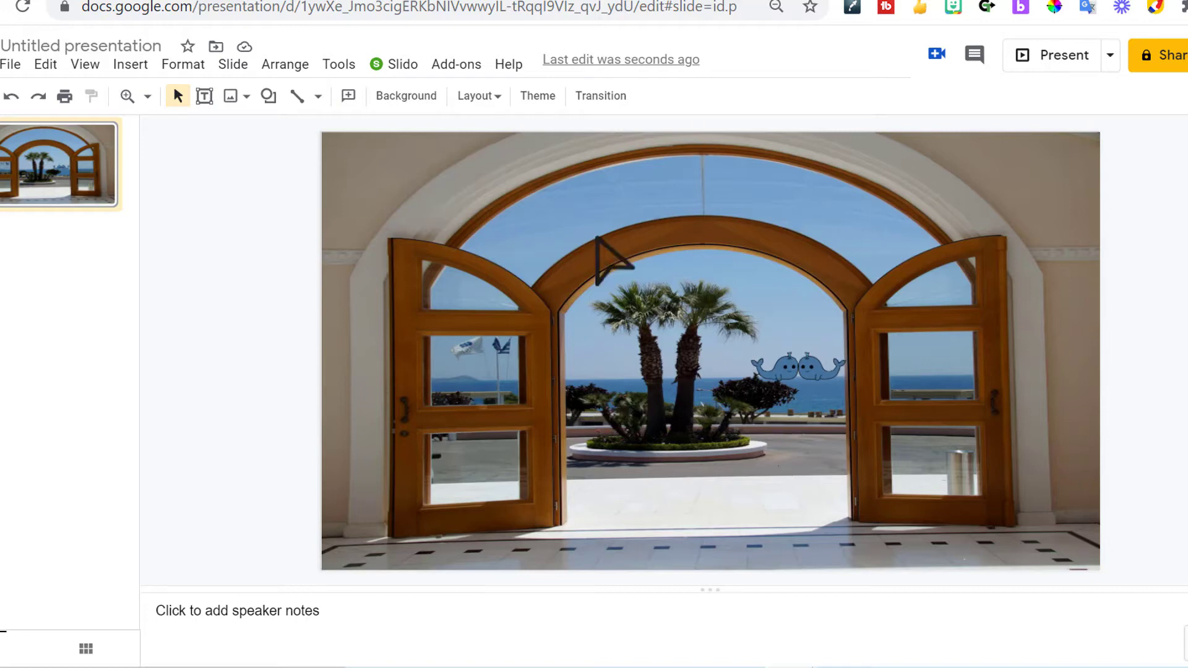
Search the web for transparent-background easel images and pick the standing easel
{"action": "left_click", "coordinate": [130, 64]}
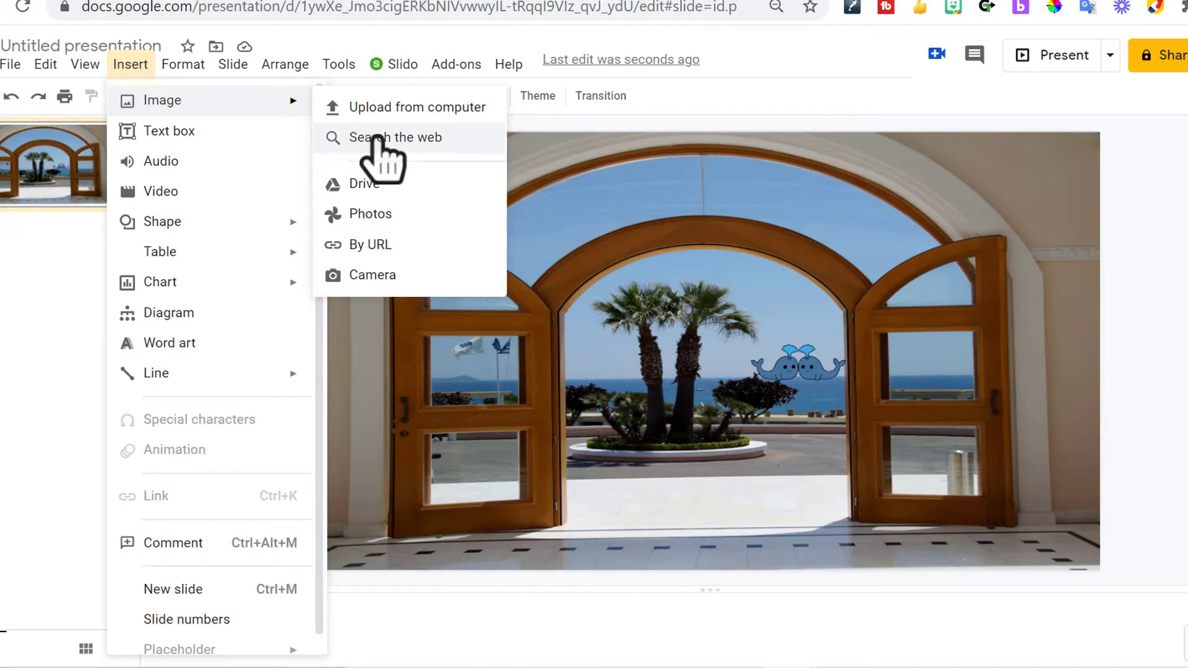
{"action": "left_click", "coordinate": [395, 138]}
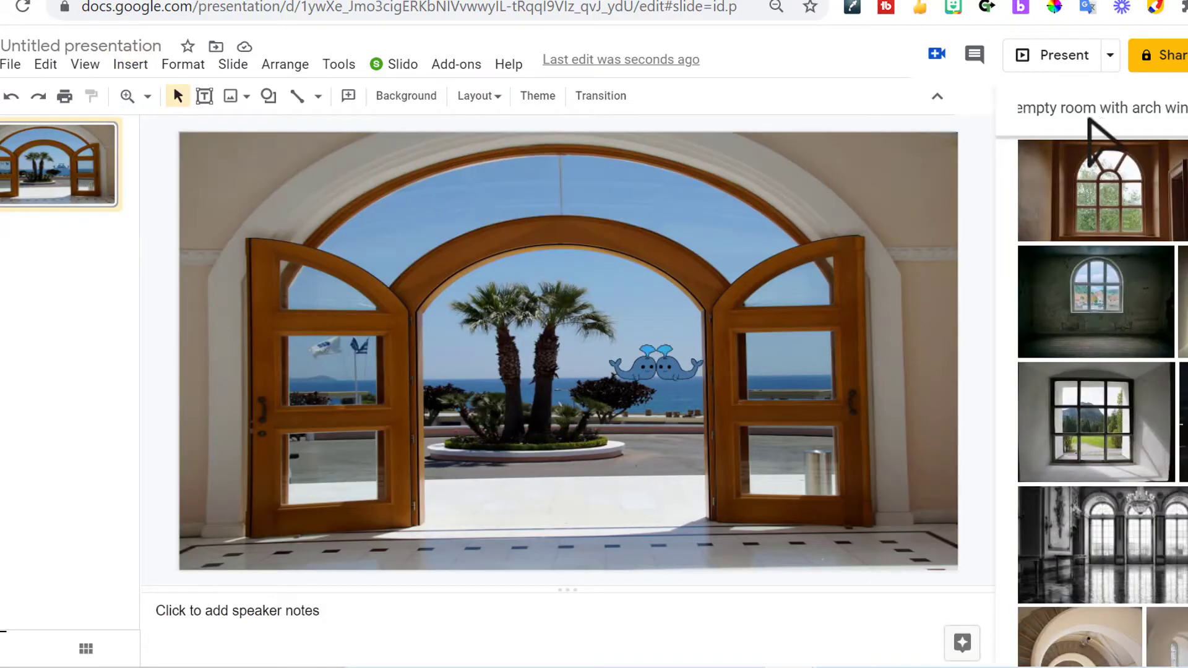
{"action": "type", "text": "transparent background e"}
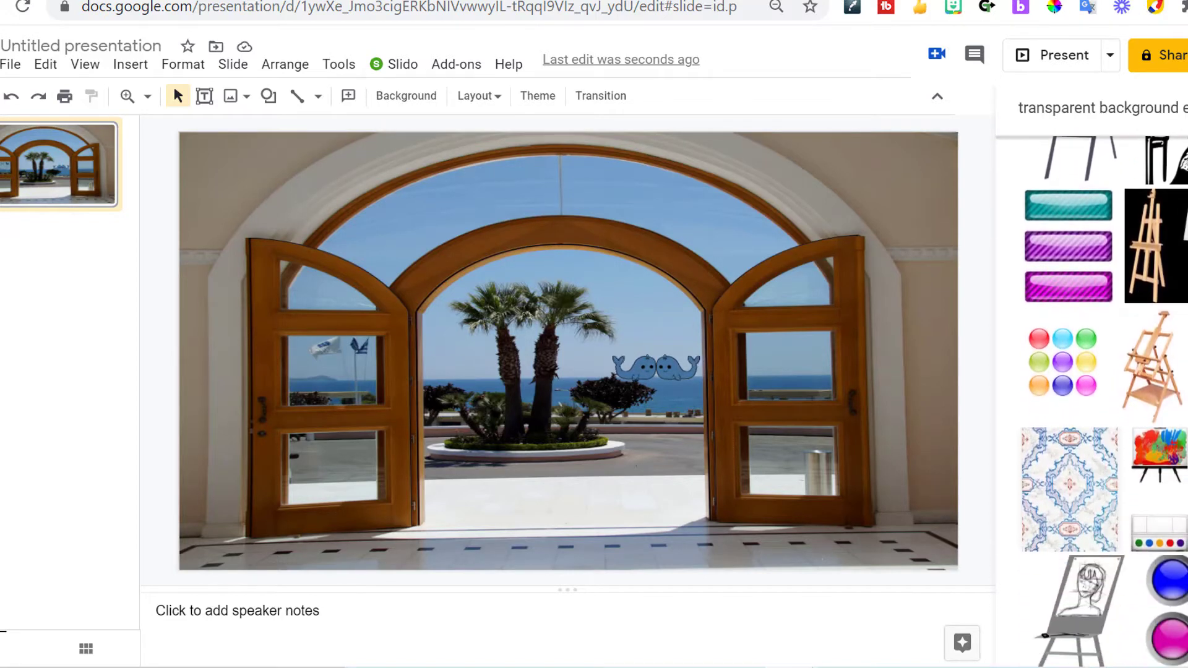
{"action": "scroll", "scroll_direction": "down", "scroll_amount": 3}
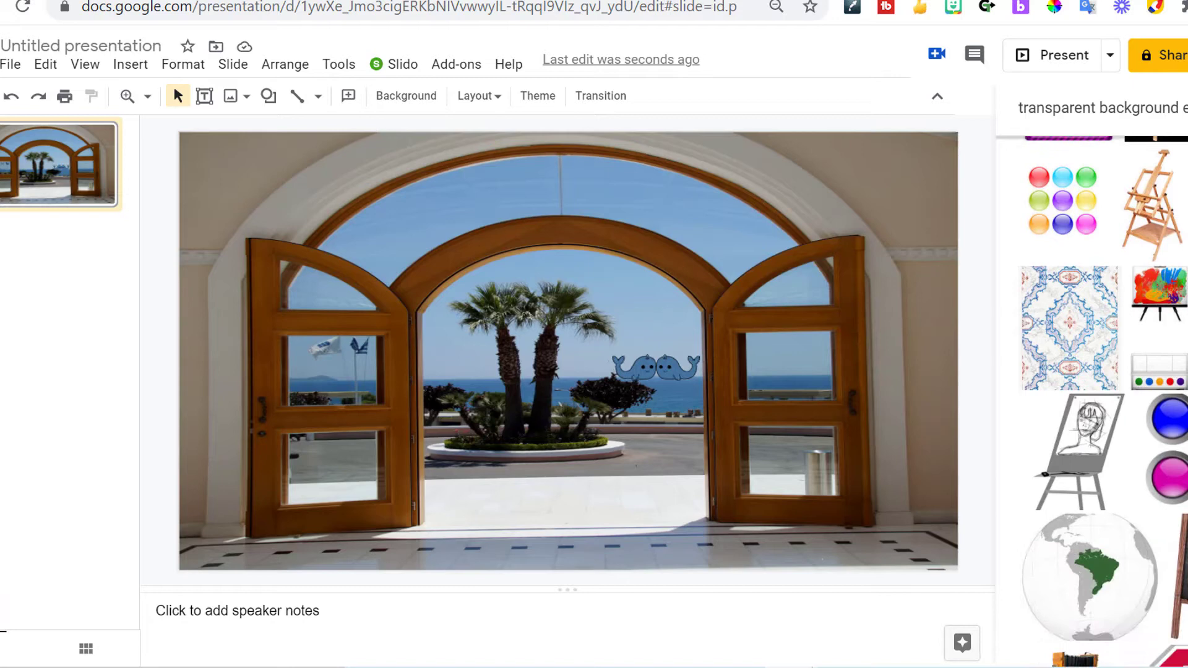
{"action": "scroll", "scroll_direction": "down", "scroll_amount": 3}
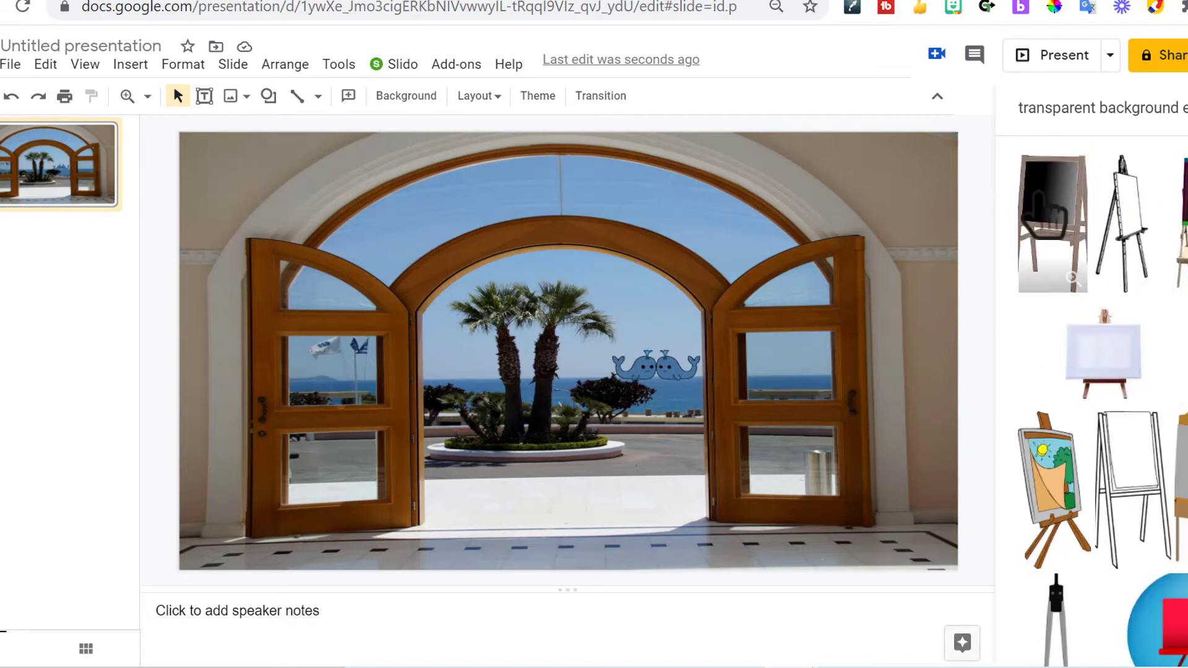
{"action": "left_click", "coordinate": [1051, 223]}
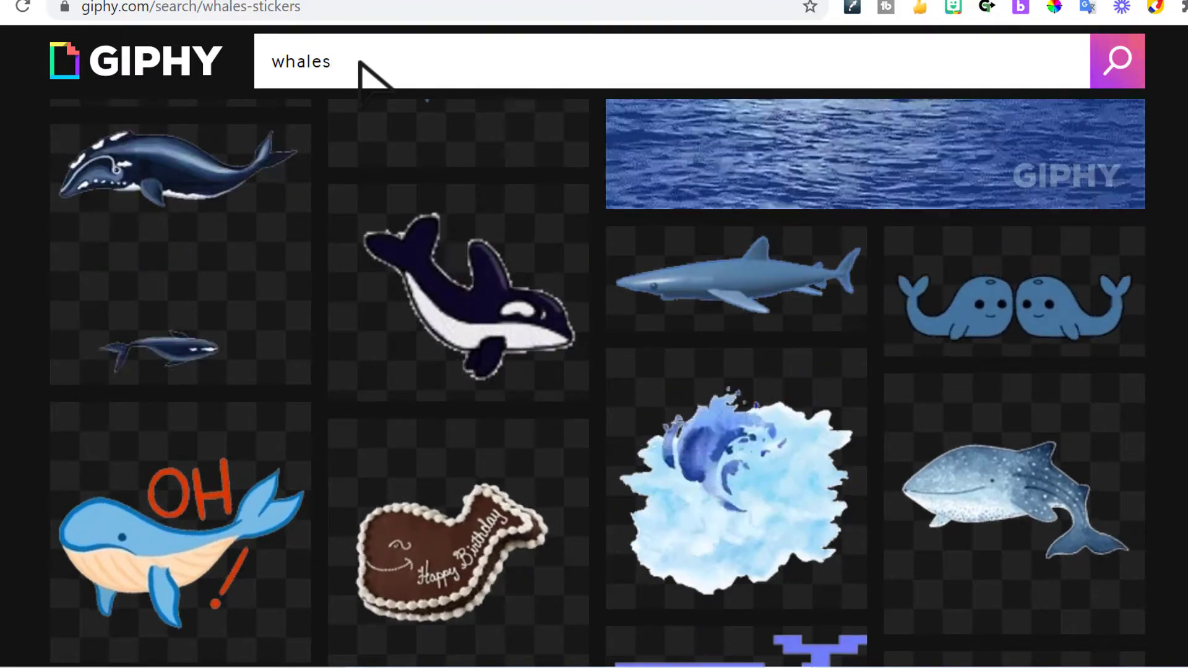
Search Giphy stickers for 'welcome' and open the pink handwritten Welcome! sticker
{"action": "type", "text": "welcome"}
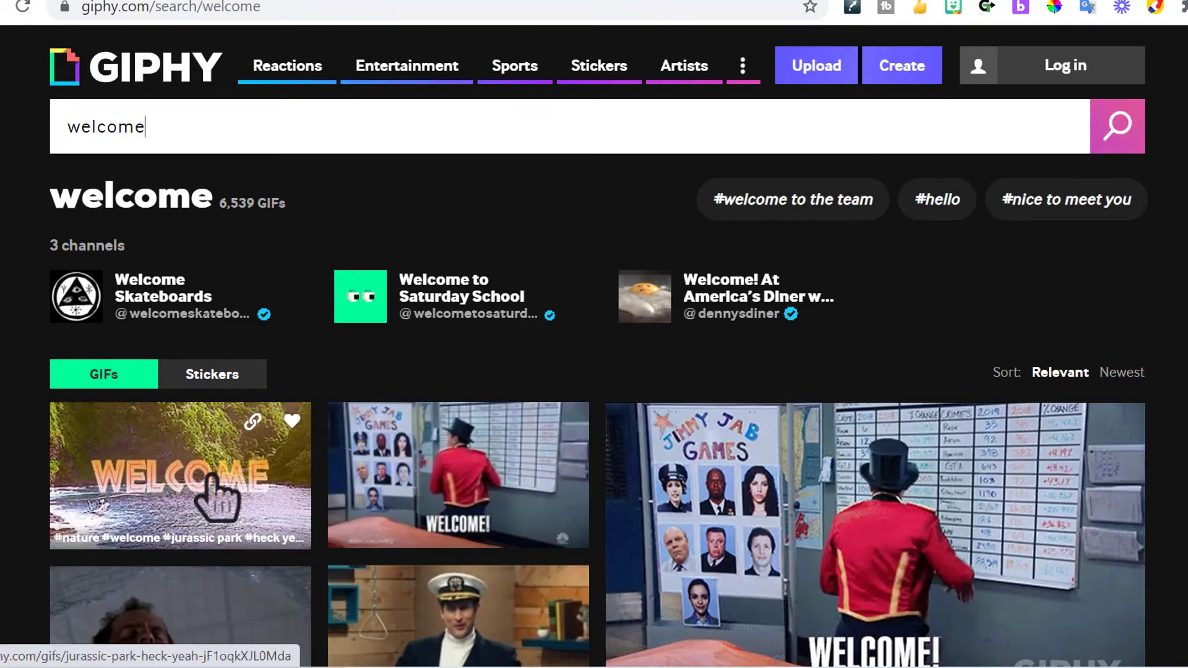
{"action": "left_click", "coordinate": [211, 373]}
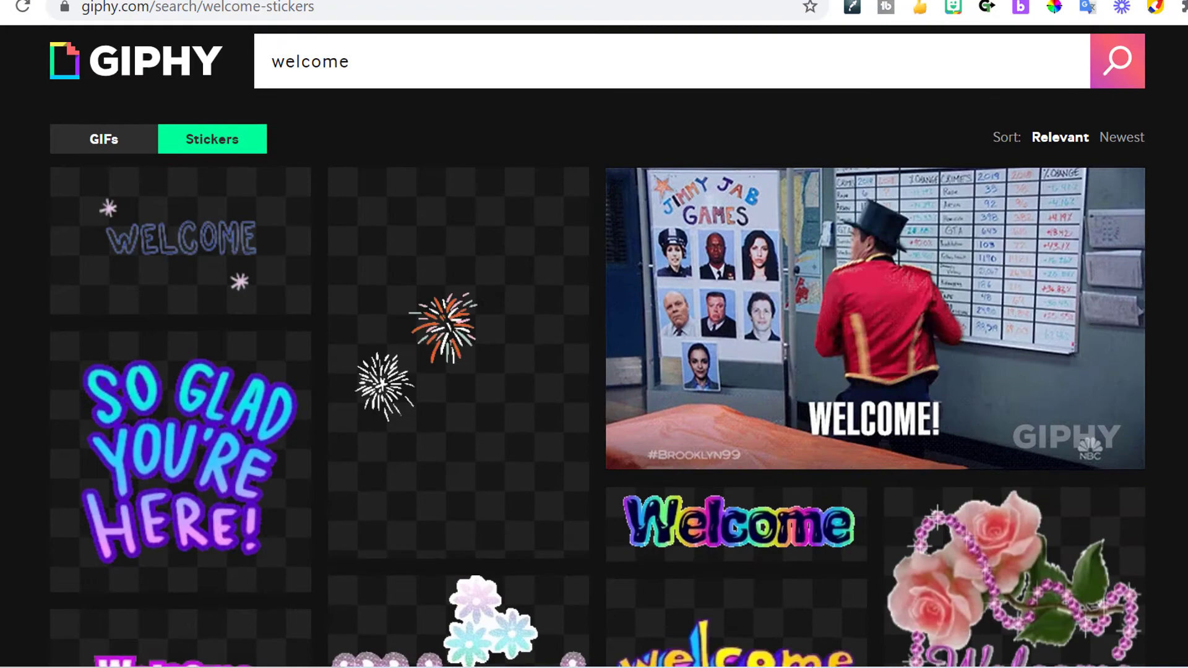
{"action": "scroll", "scroll_direction": "down", "scroll_amount": 3}
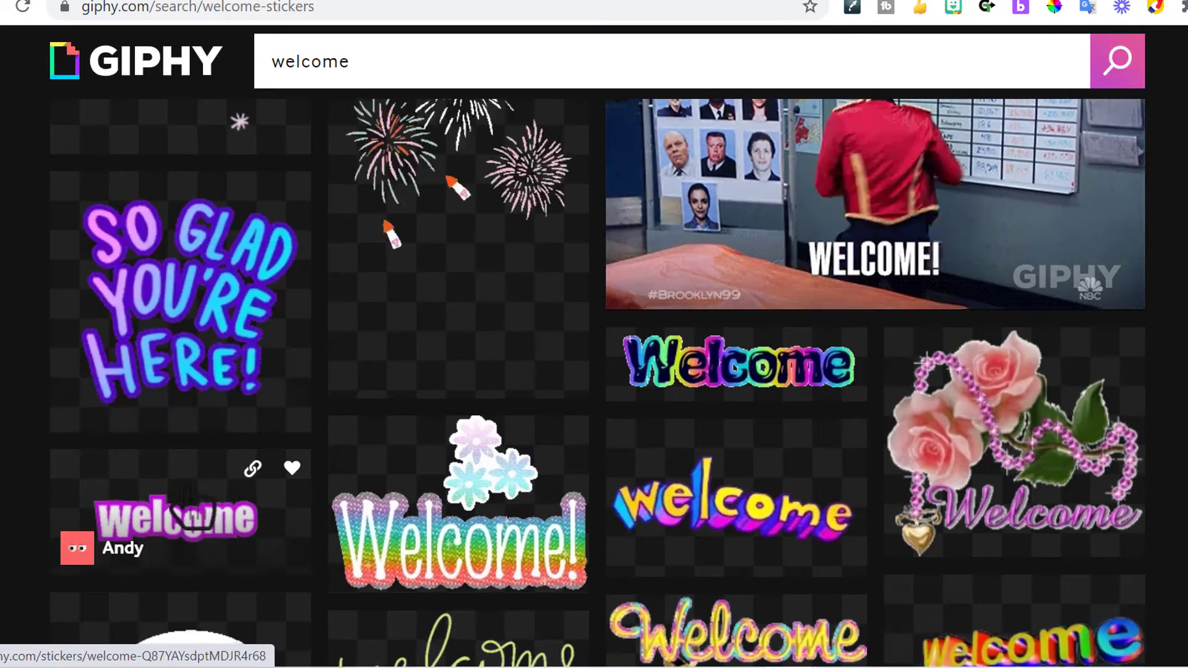
{"action": "scroll", "scroll_direction": "down", "scroll_amount": 3}
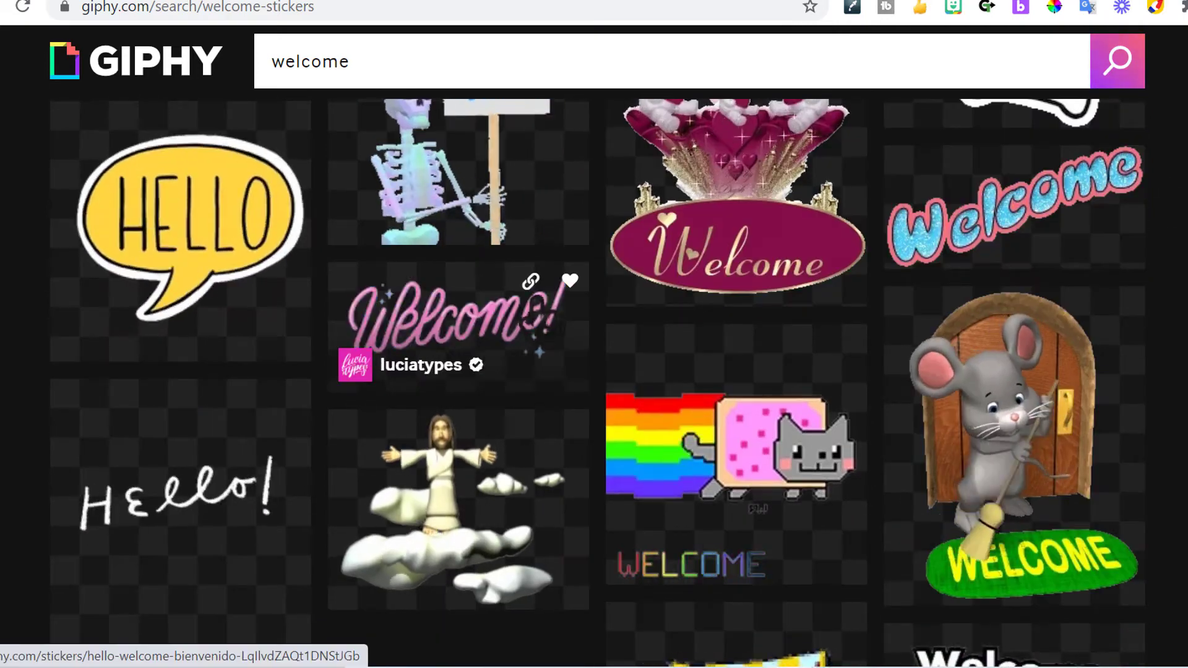
{"action": "left_click", "coordinate": [530, 282]}
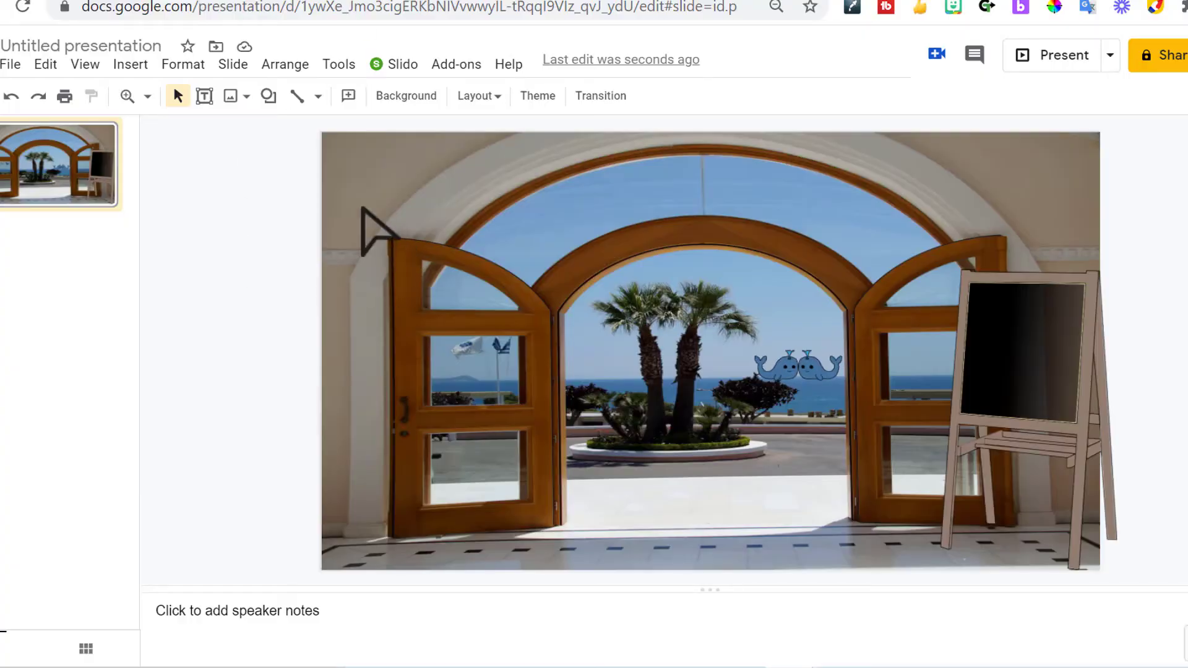
Insert the pink Welcome! sticker by URL and resize it to fit the easel board
{"action": "left_click", "coordinate": [131, 64]}
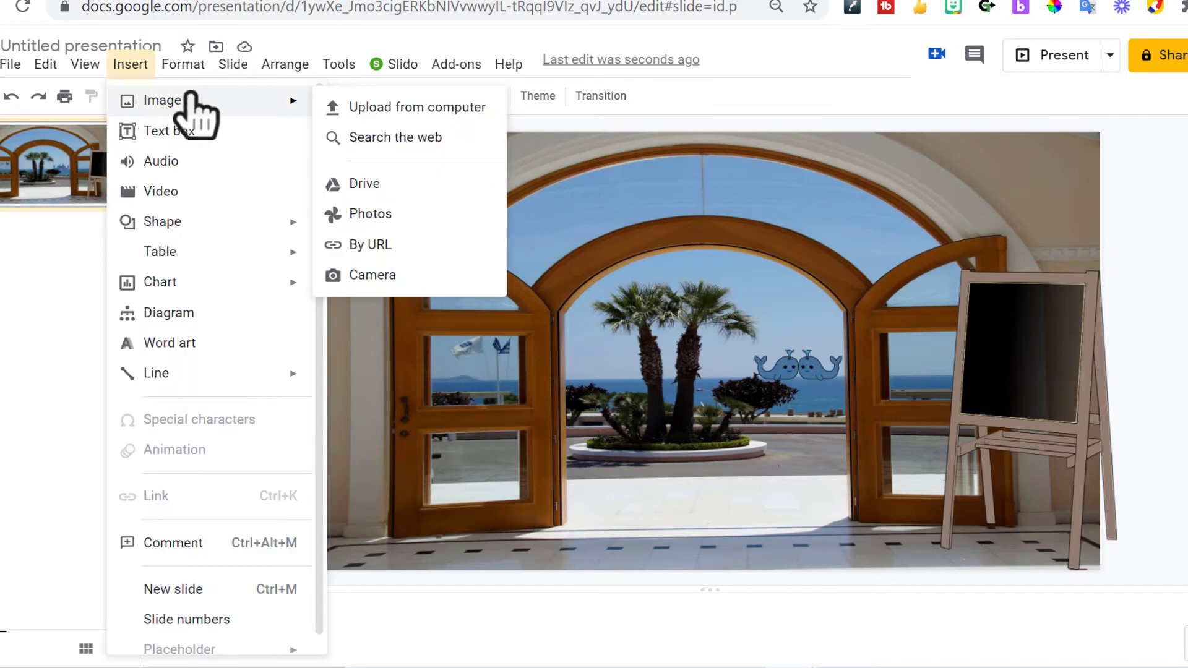
{"action": "mouse_move", "coordinate": [394, 138]}
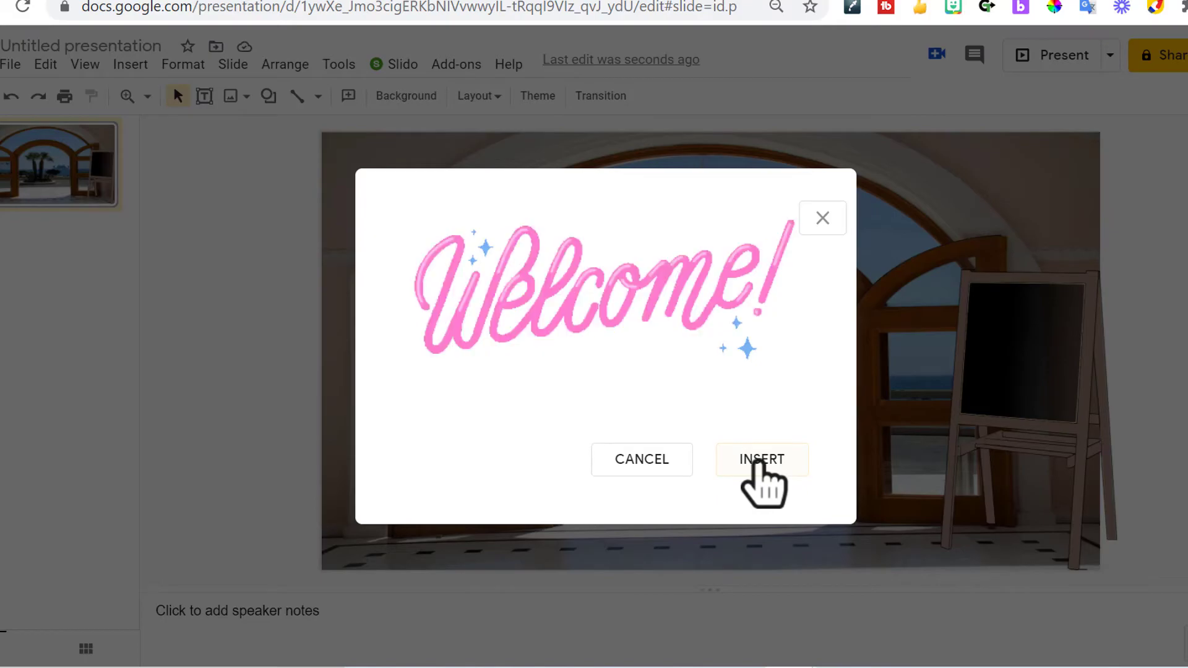
{"action": "left_click", "coordinate": [762, 459]}
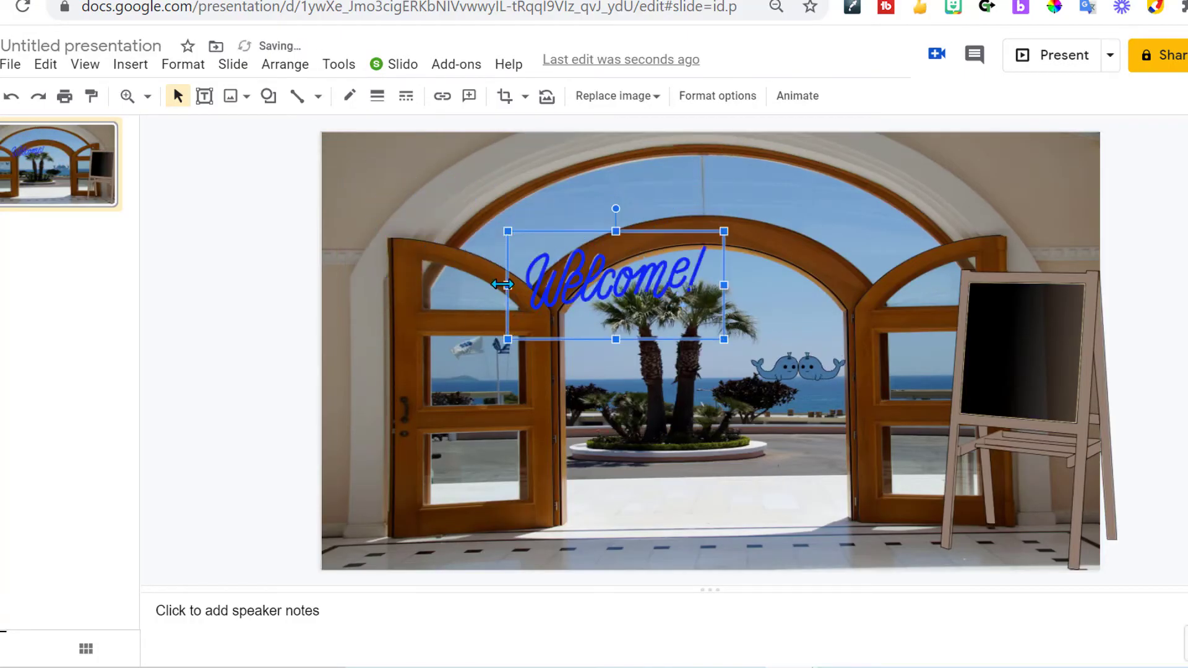
{"action": "left_click_drag", "start_coordinate": [615, 286], "coordinate": [668, 286]}
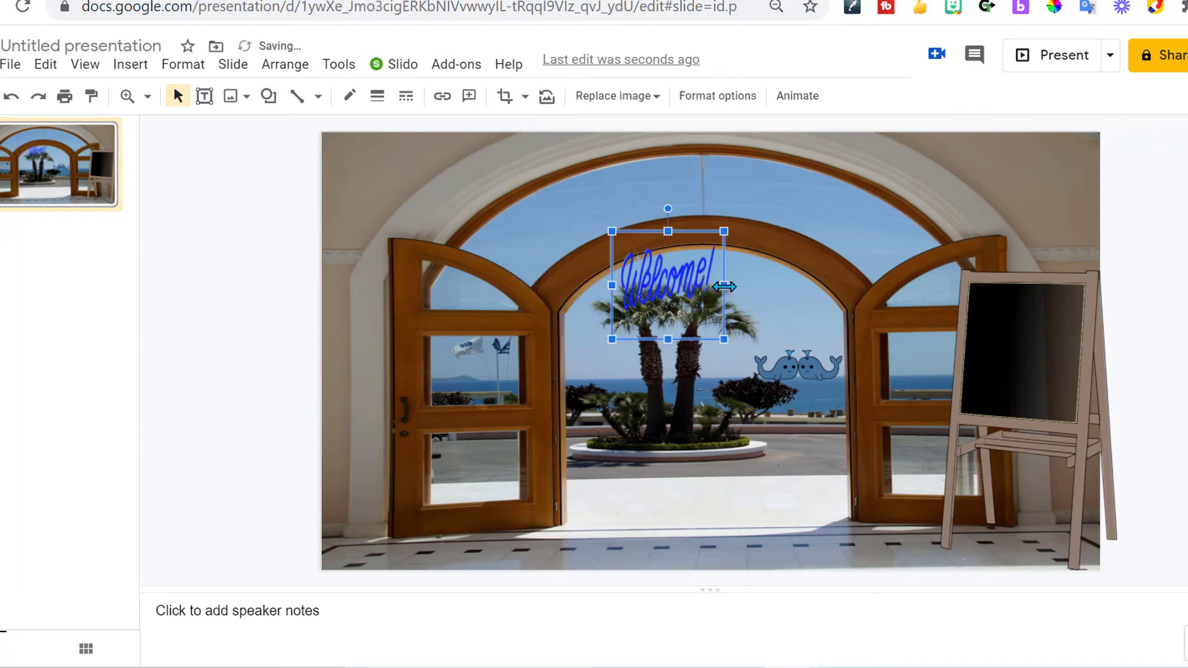
{"action": "left_click_drag", "start_coordinate": [667, 286], "coordinate": [1007, 348]}
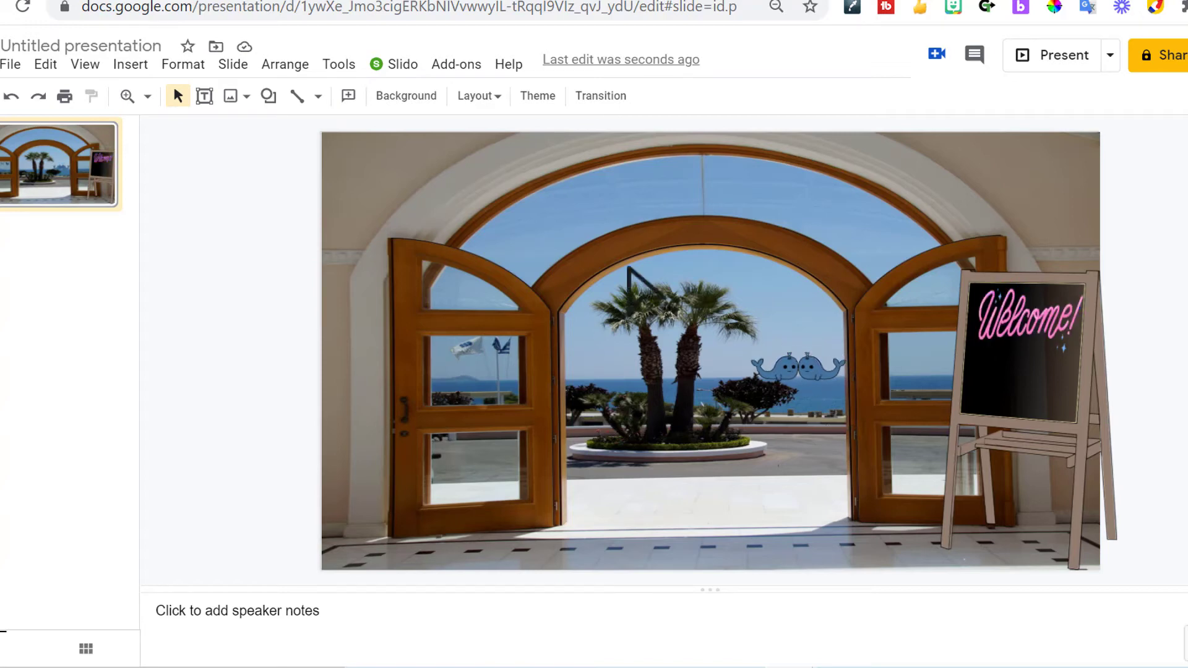
Type 'Please unmute mic and say hello' in a text box, centred and bold, then open fonts
{"action": "left_click", "coordinate": [130, 64]}
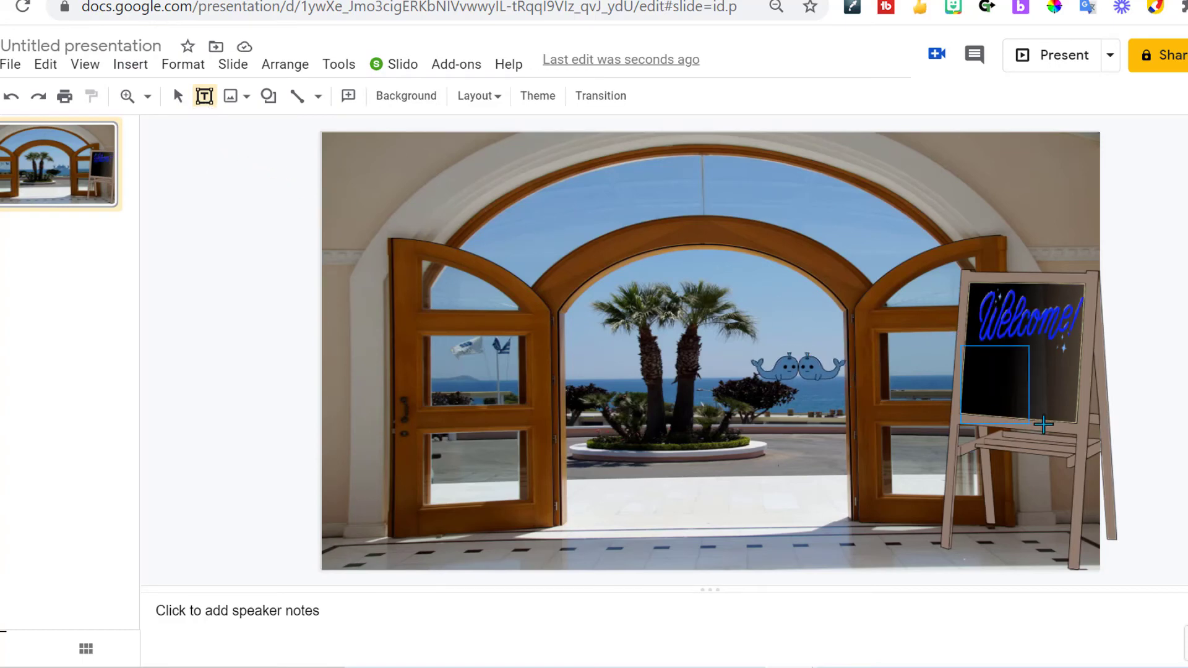
{"action": "type", "text": "Please"}
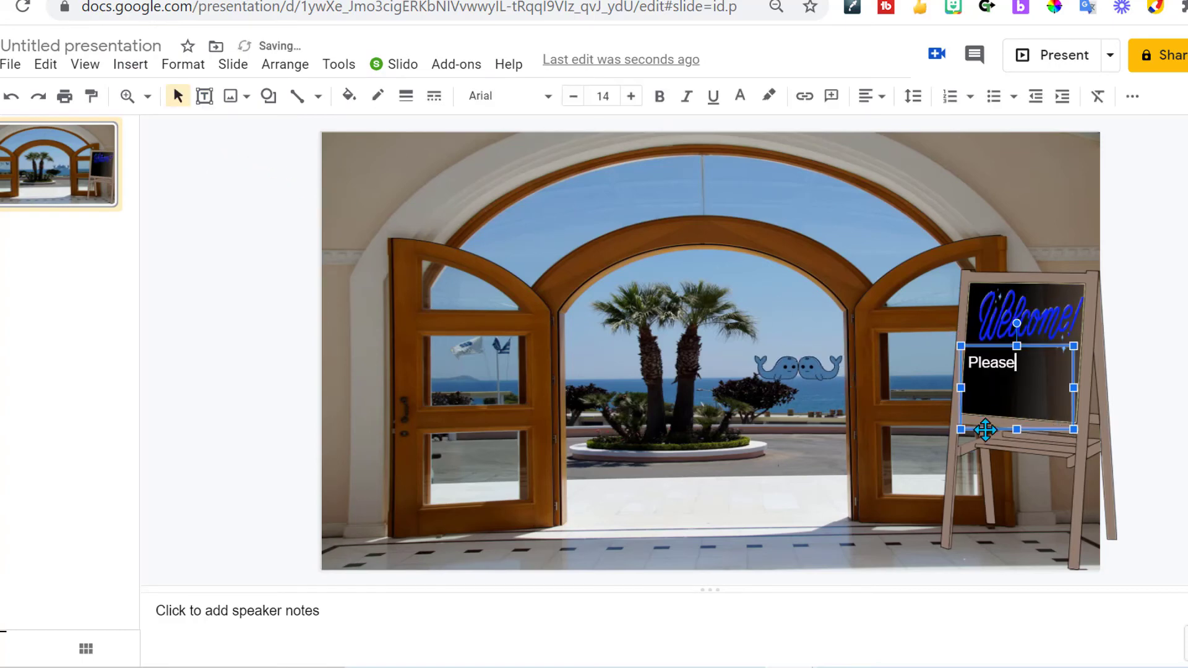
{"action": "type", "text": "unmute mic and say hello"}
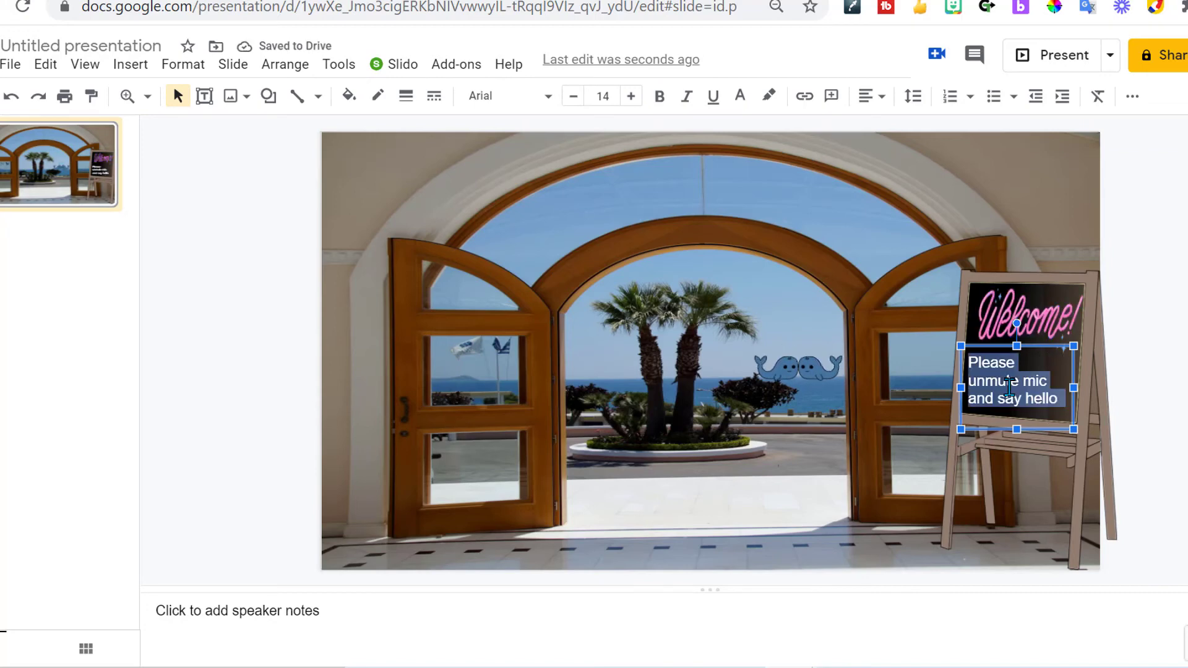
{"action": "left_click", "coordinate": [868, 97]}
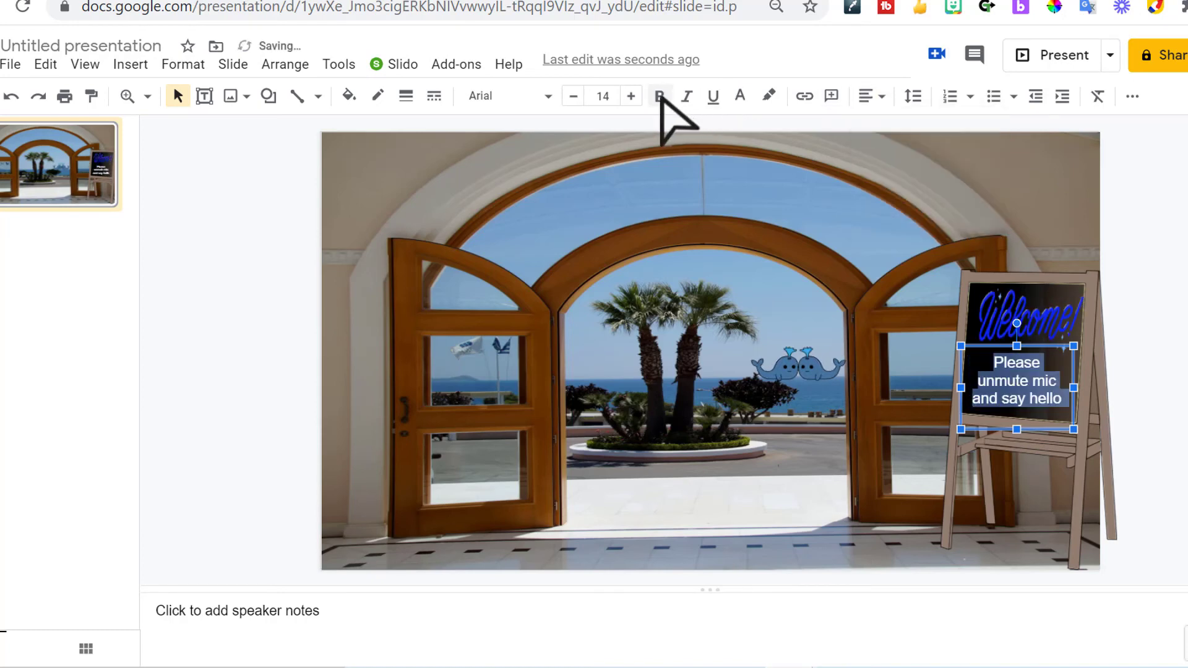
{"action": "left_click", "coordinate": [658, 97]}
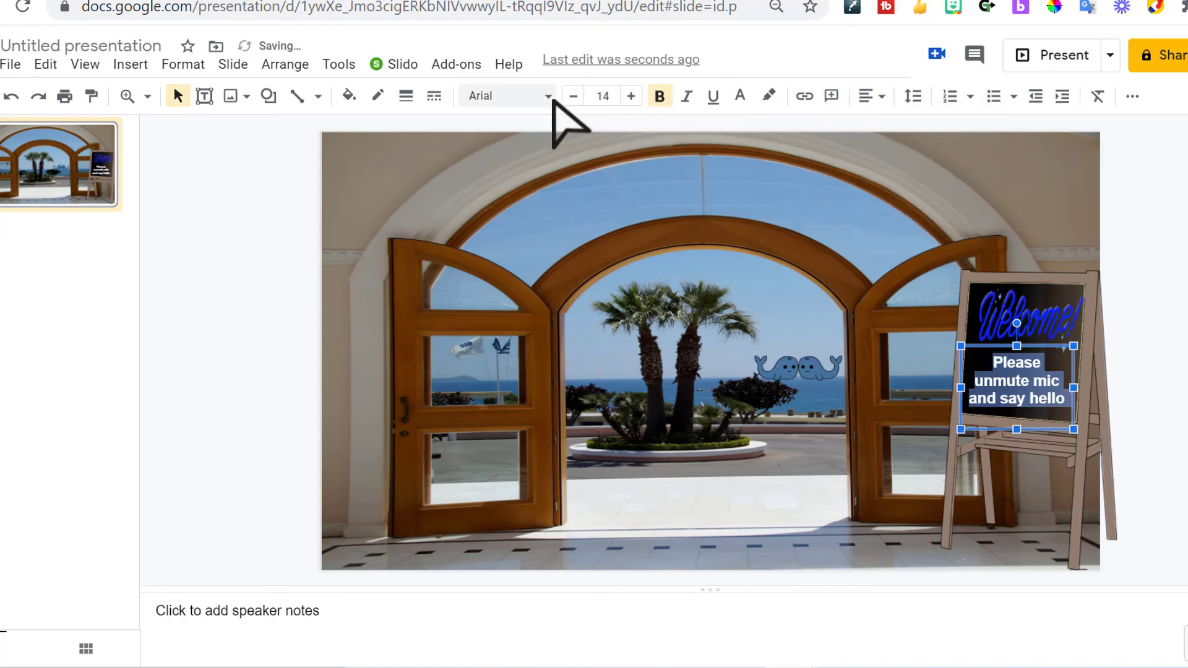
{"action": "left_click", "coordinate": [504, 95]}
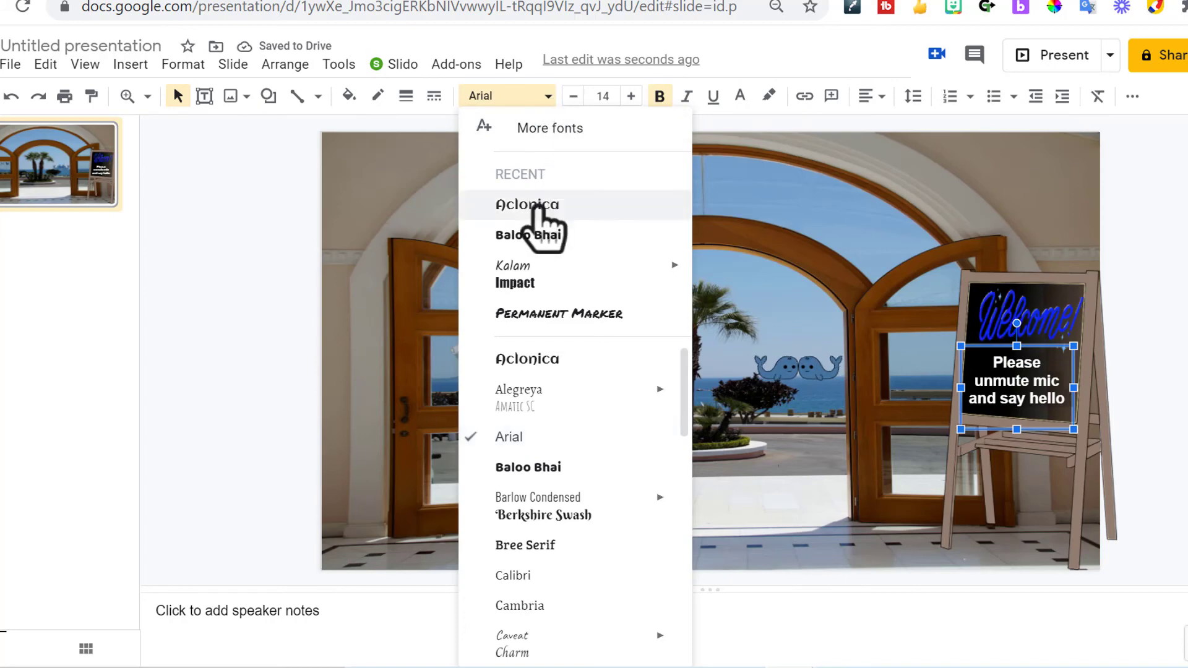